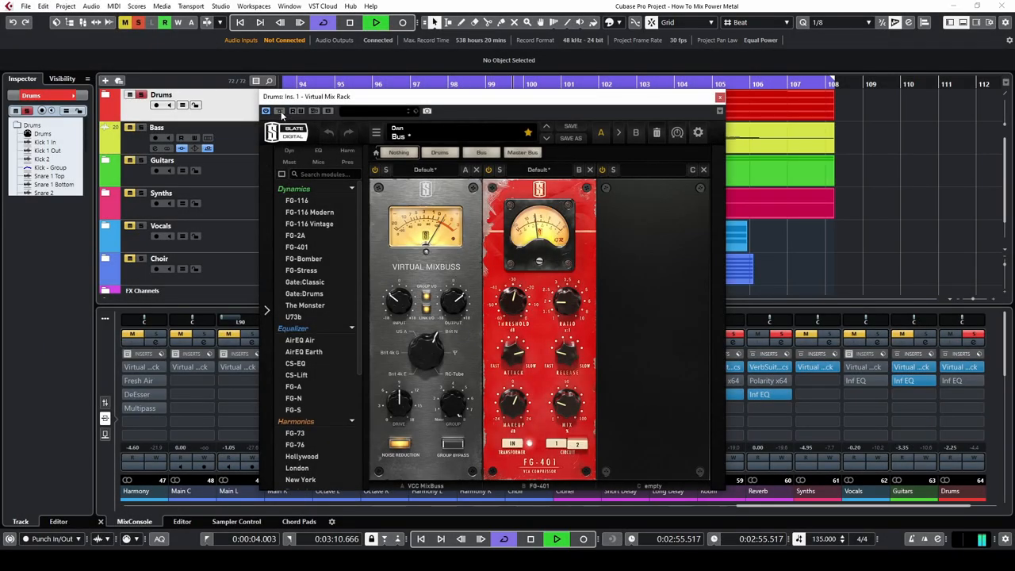
Bypass and re-enable the Drums bus compressors, then start playback to hear the drums
{"action": "left_click", "coordinate": [374, 168]}
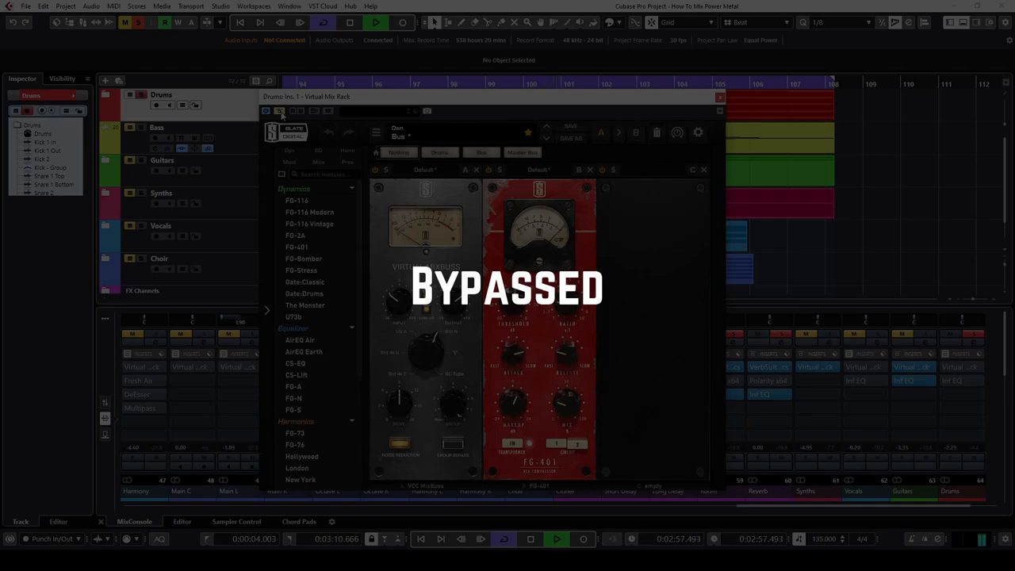
{"action": "left_click", "coordinate": [374, 168]}
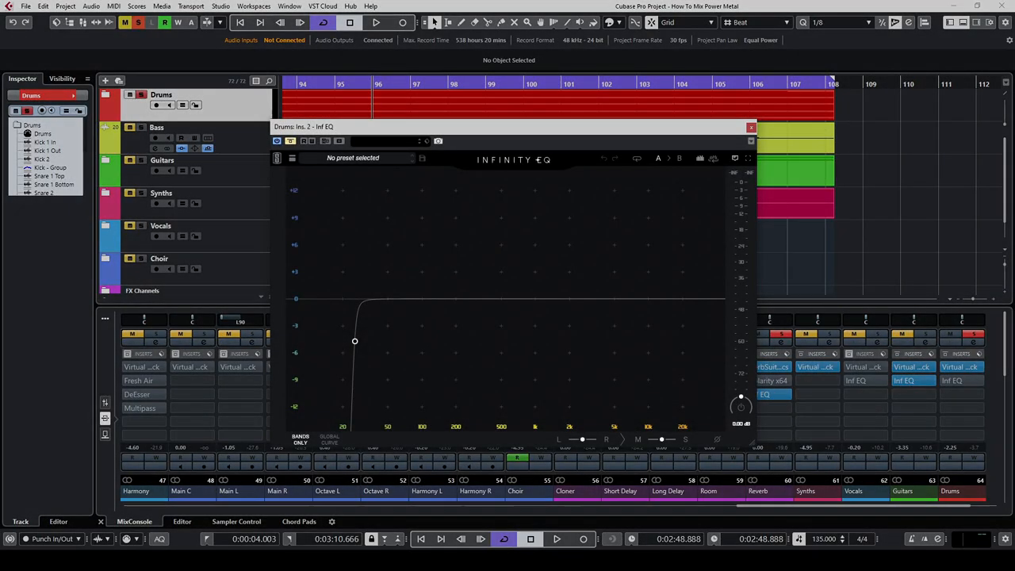
{"action": "left_click", "coordinate": [355, 341]}
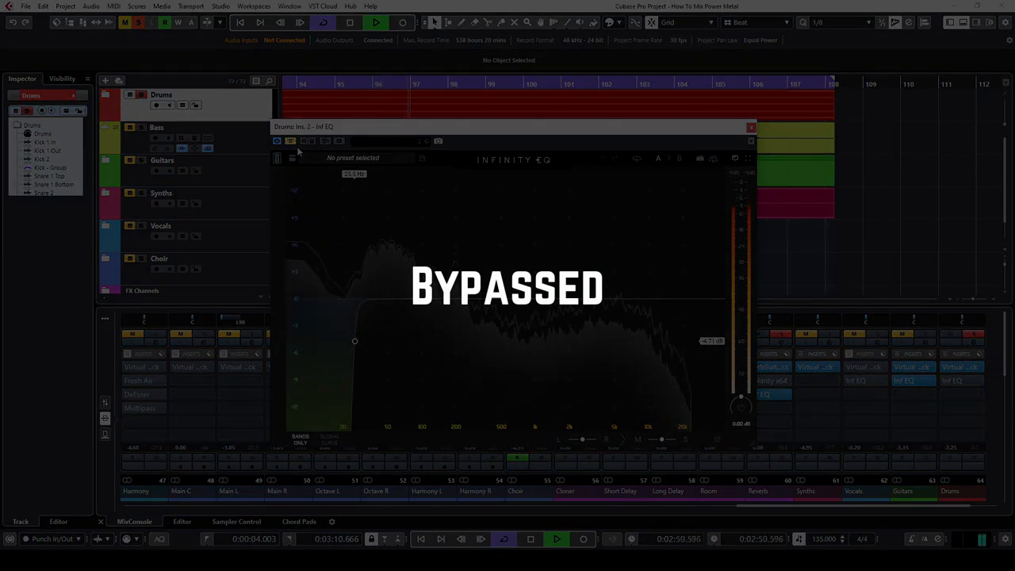
Compare the Infinity EQ low-cut on and bypassed during playback, leaving it active
{"action": "left_click", "coordinate": [290, 139]}
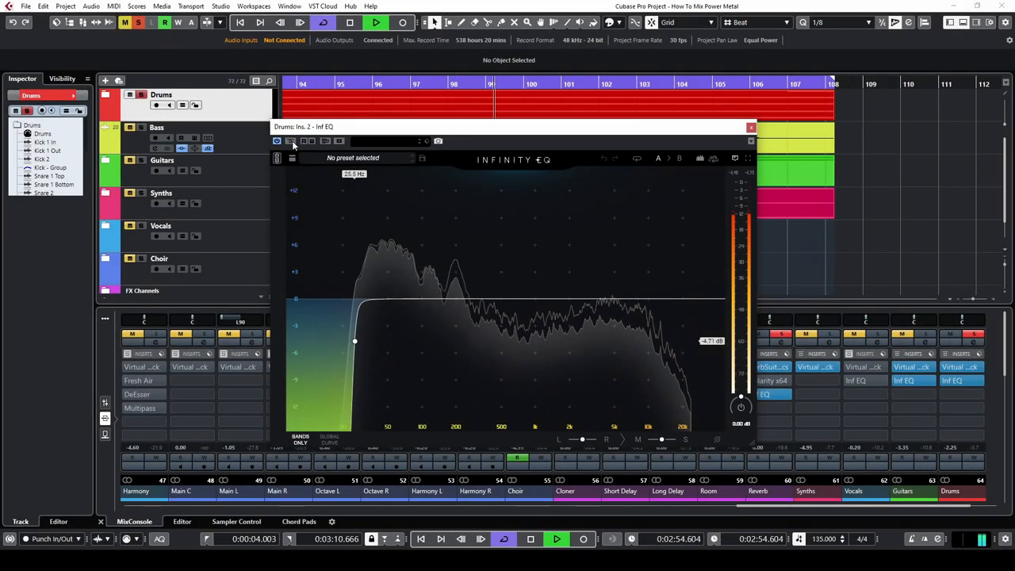
{"action": "left_click", "coordinate": [290, 141]}
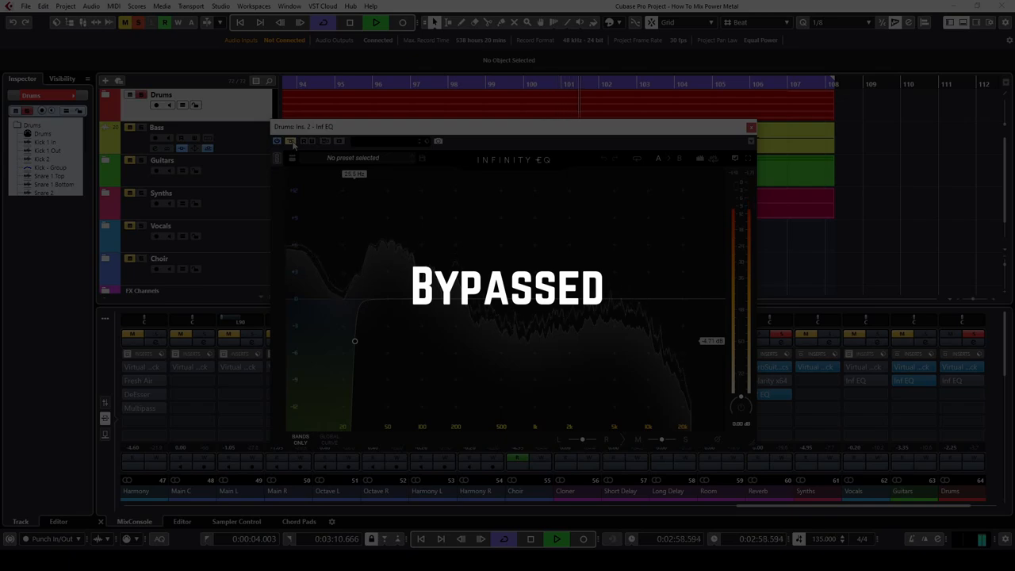
{"action": "left_click", "coordinate": [290, 140]}
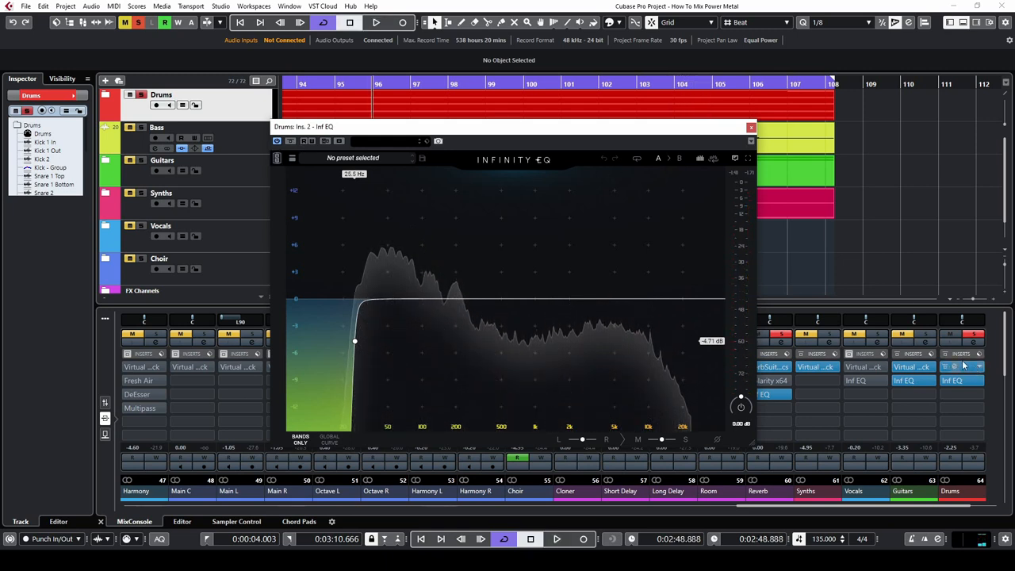
{"action": "left_click", "coordinate": [752, 127]}
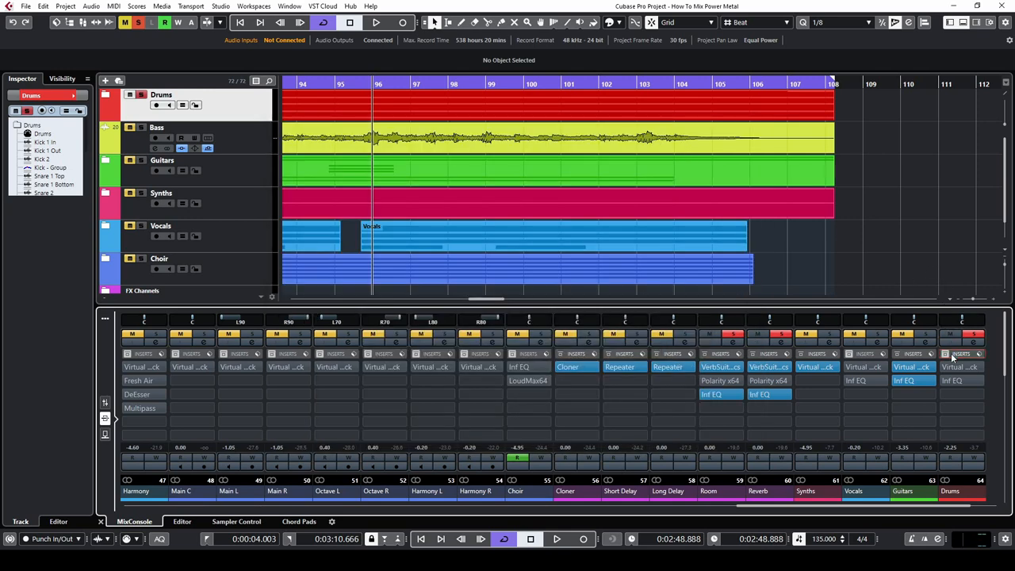